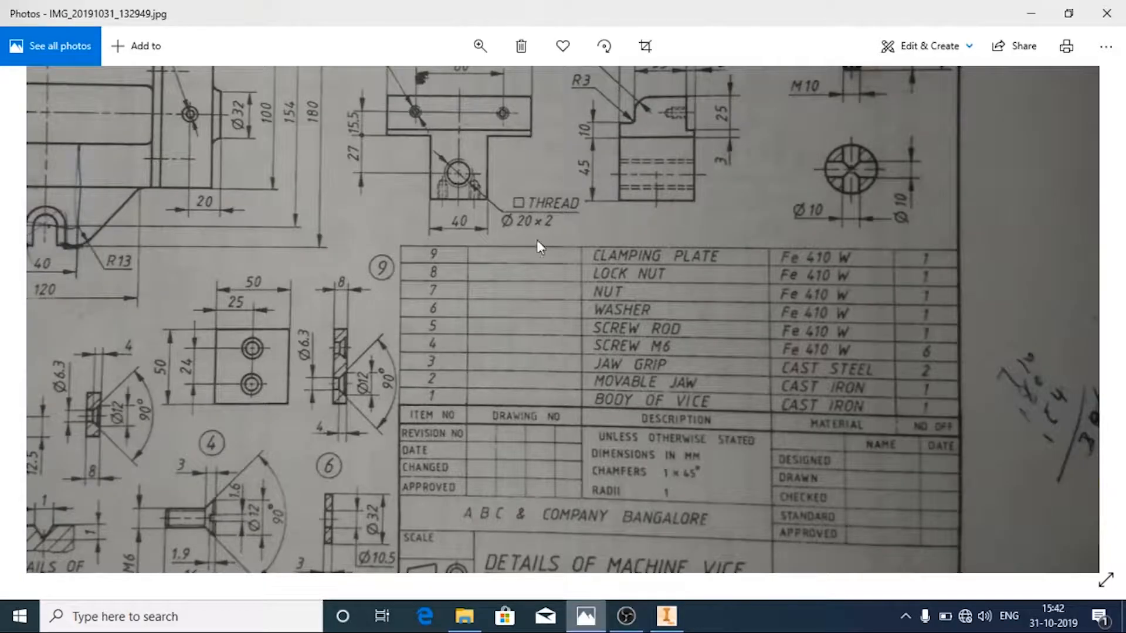
pyautogui.moveTo(579, 214)
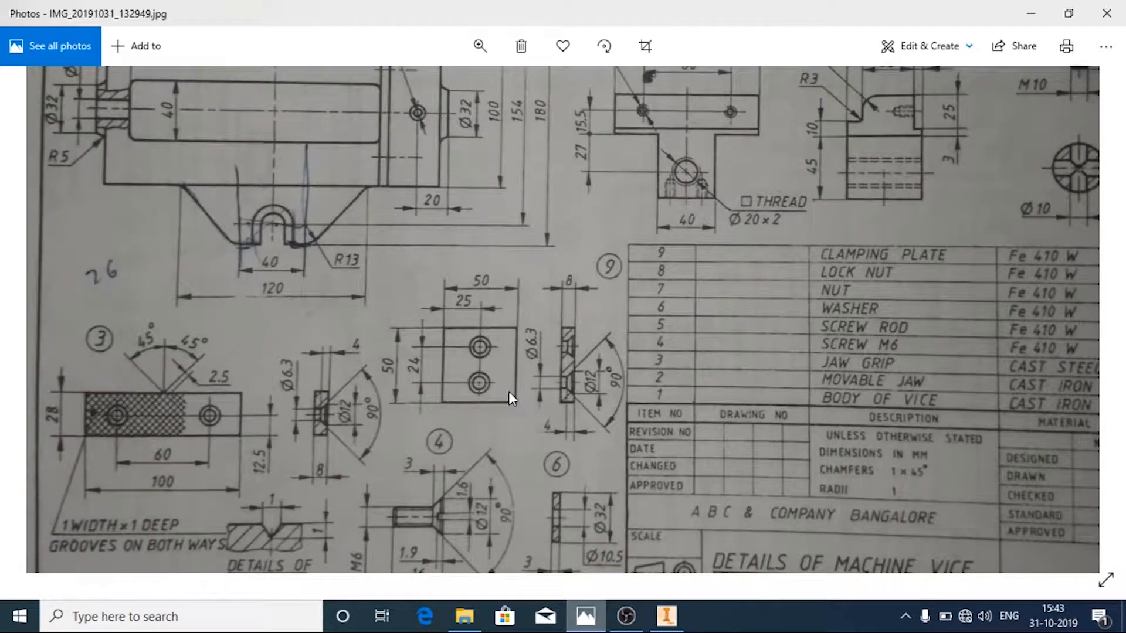
pyautogui.moveTo(481, 338)
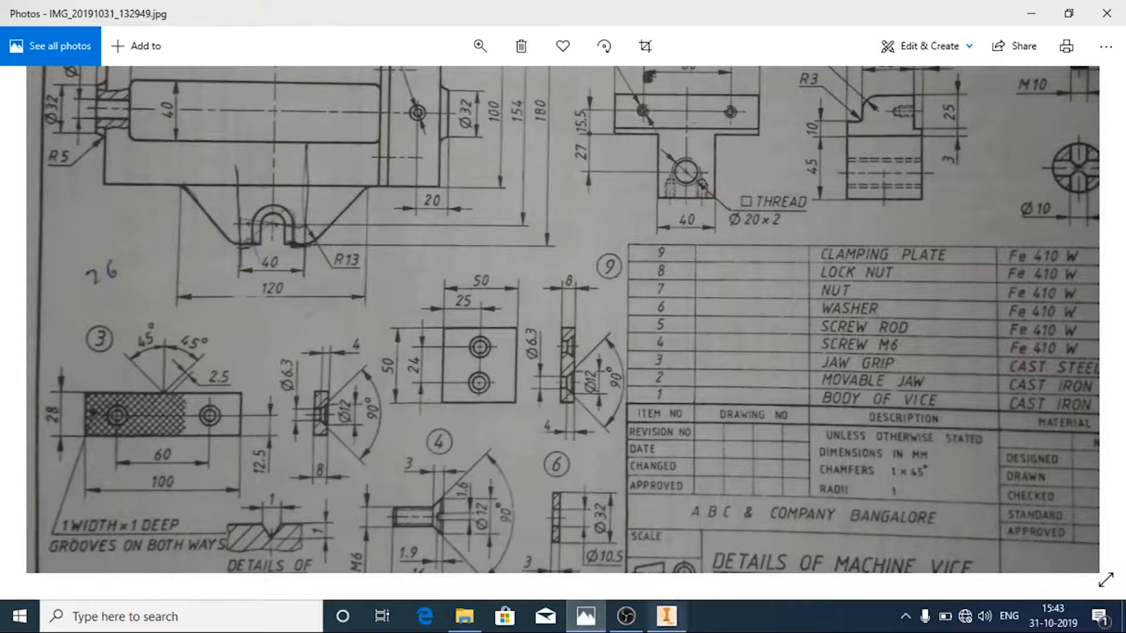
# Step: Create a new Standard (mm) part and begin a 2D sketch for the plate
pyautogui.click(664, 616)
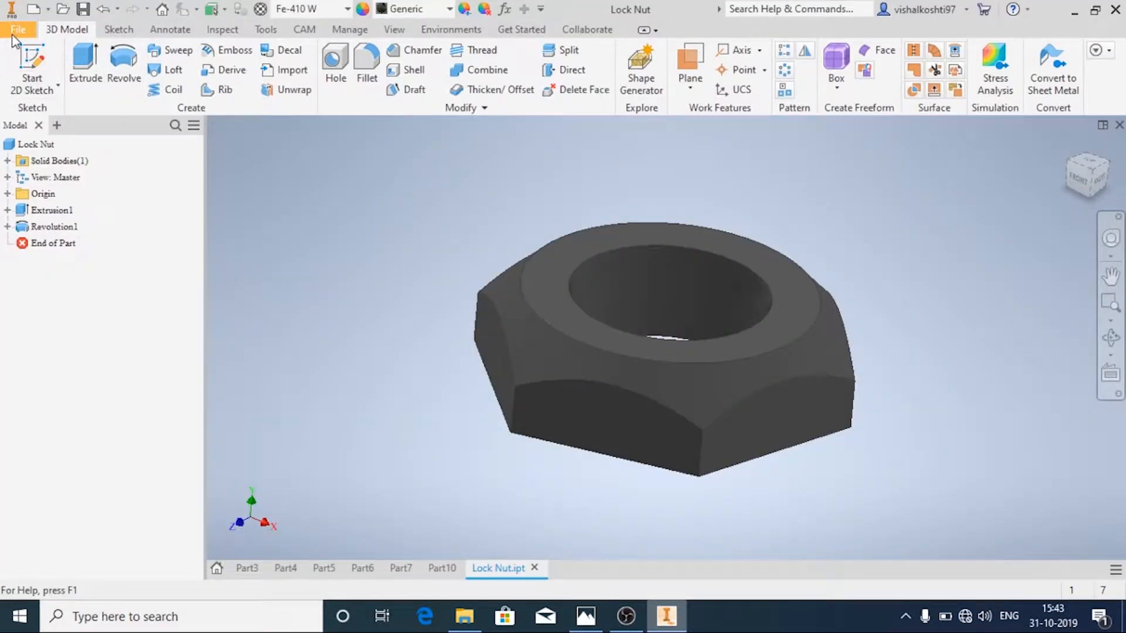
pyautogui.click(18, 29)
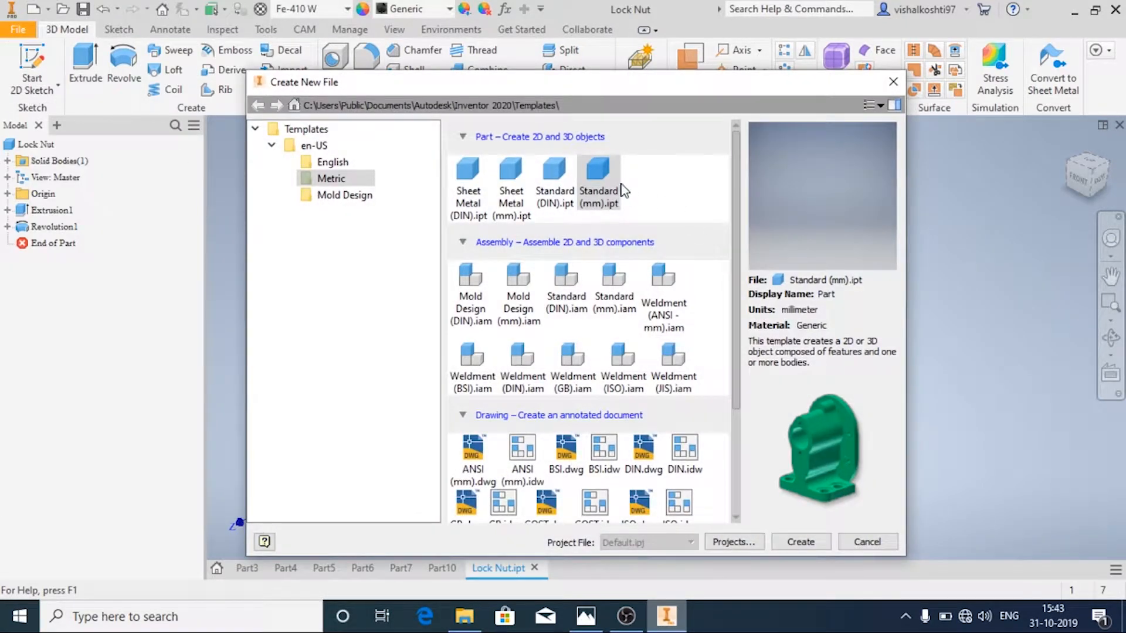
pyautogui.click(800, 542)
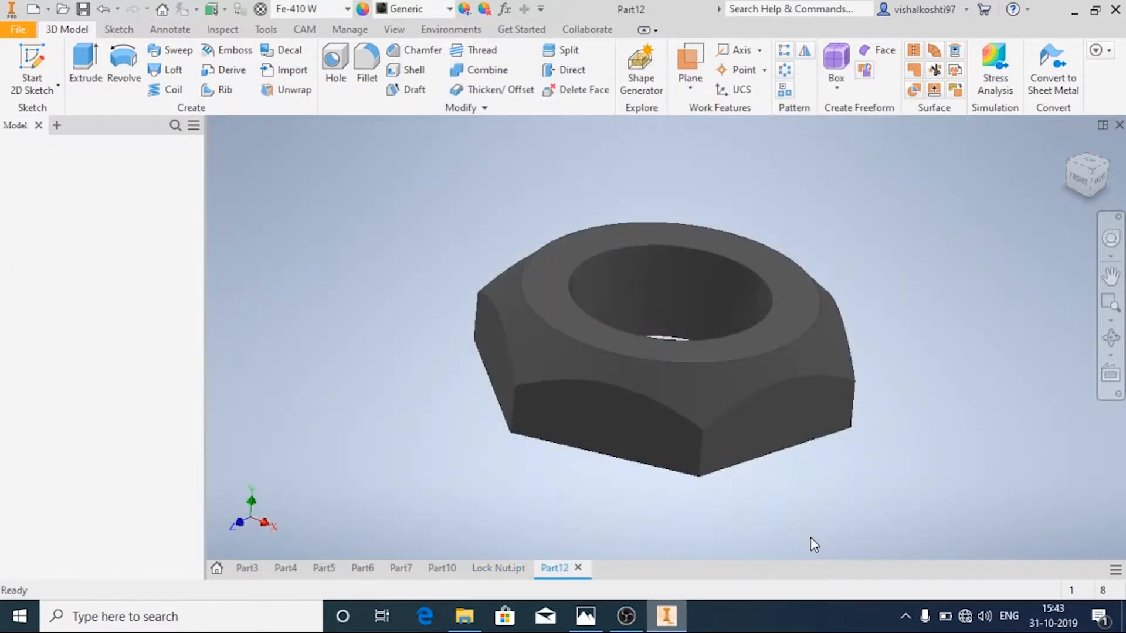
pyautogui.click(32, 68)
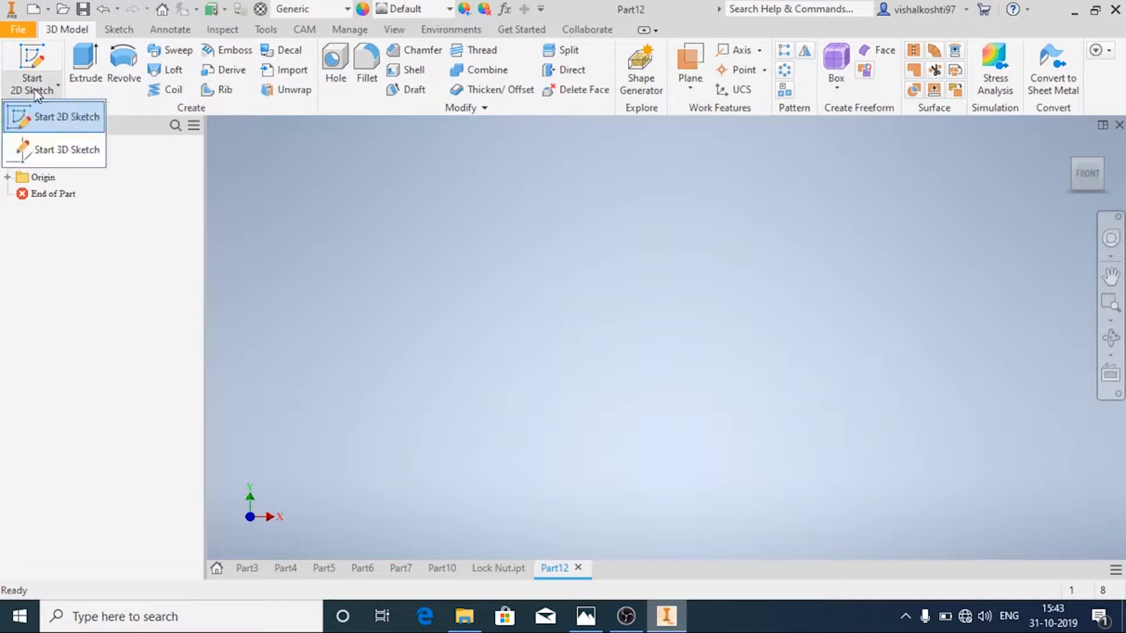
pyautogui.click(65, 117)
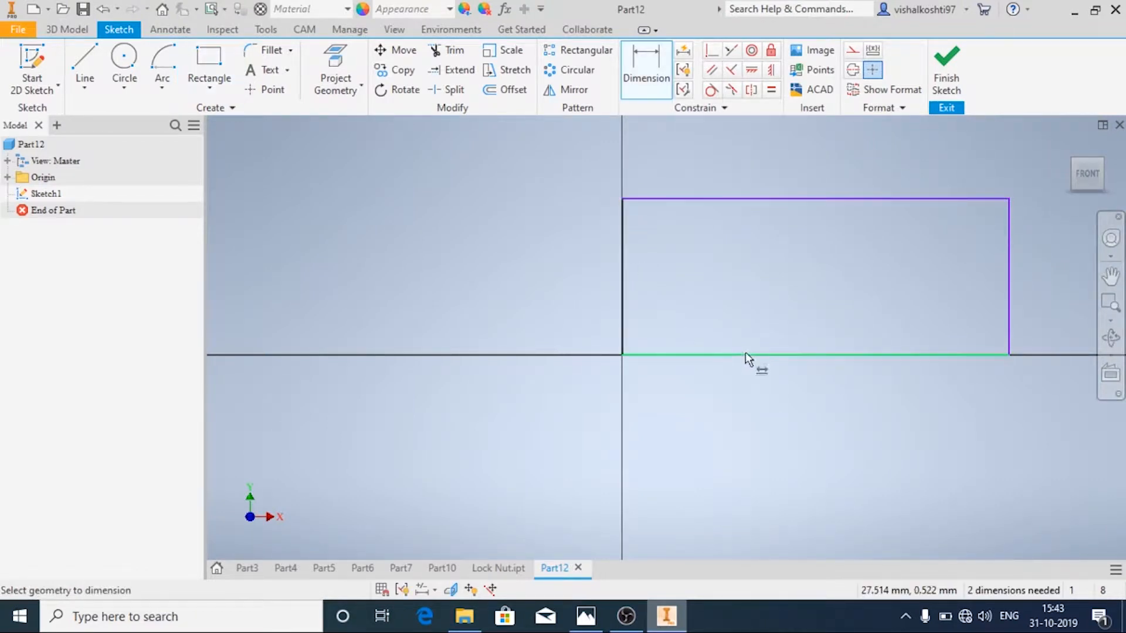
# Step: Dimension the rectangle's bottom edge to 50 mm after checking the reference drawing
pyautogui.click(747, 357)
pyautogui.write('2')
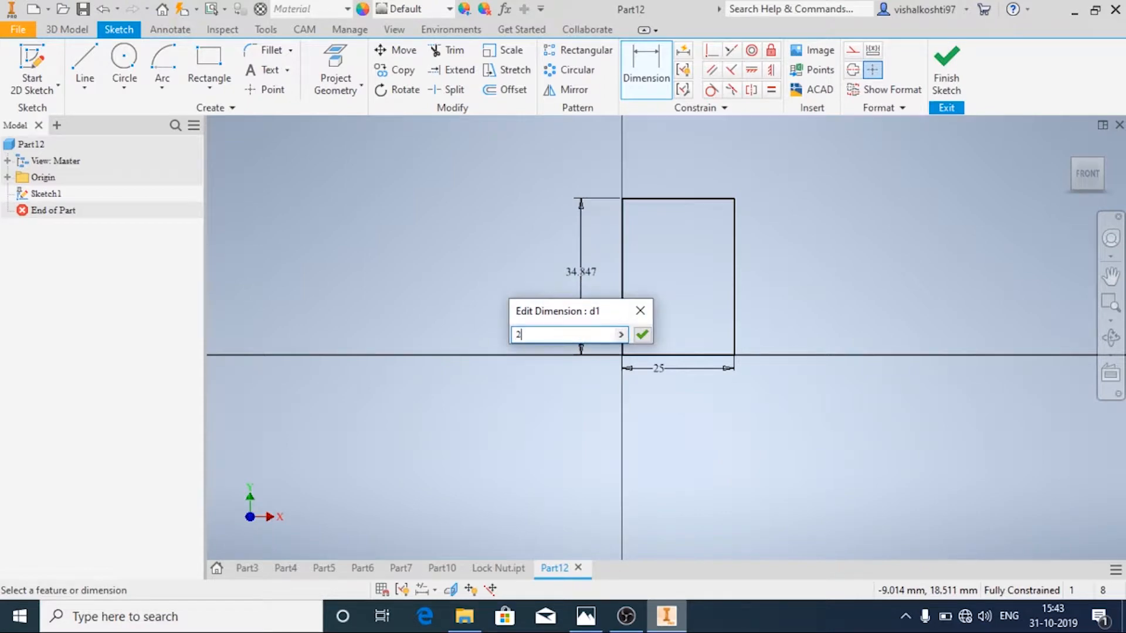
pyautogui.click(584, 616)
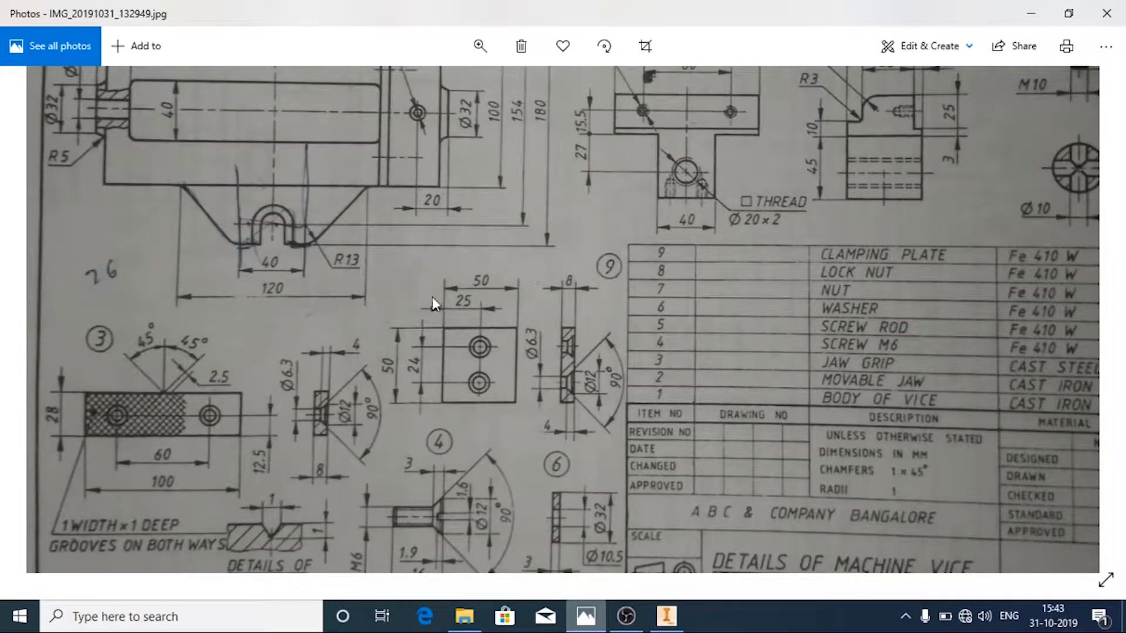
pyautogui.click(664, 616)
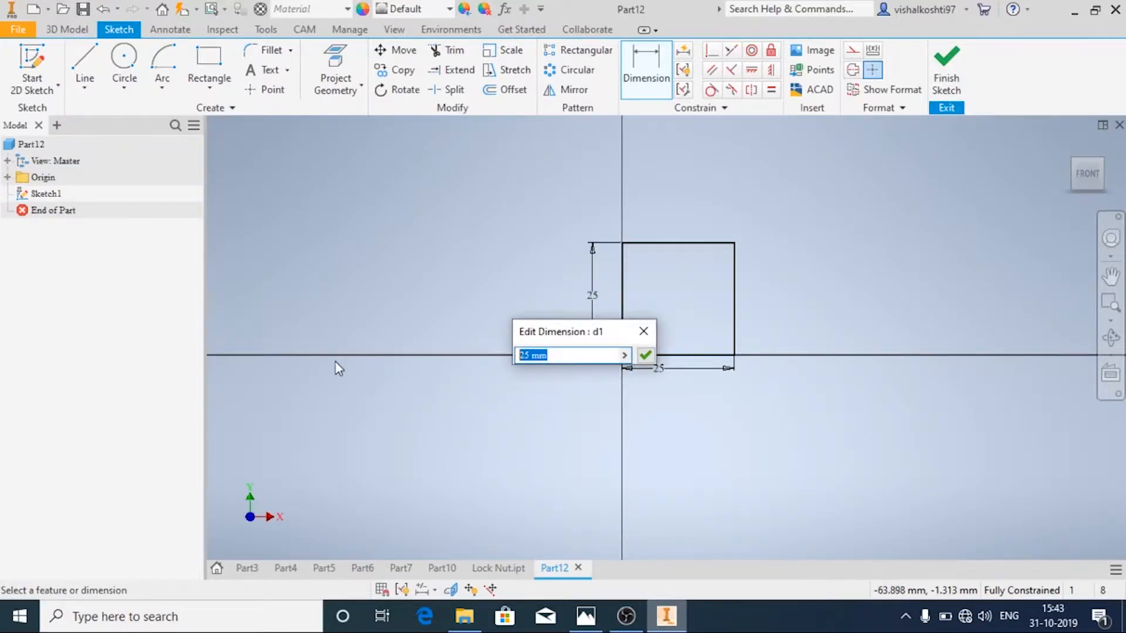
pyautogui.write('50')
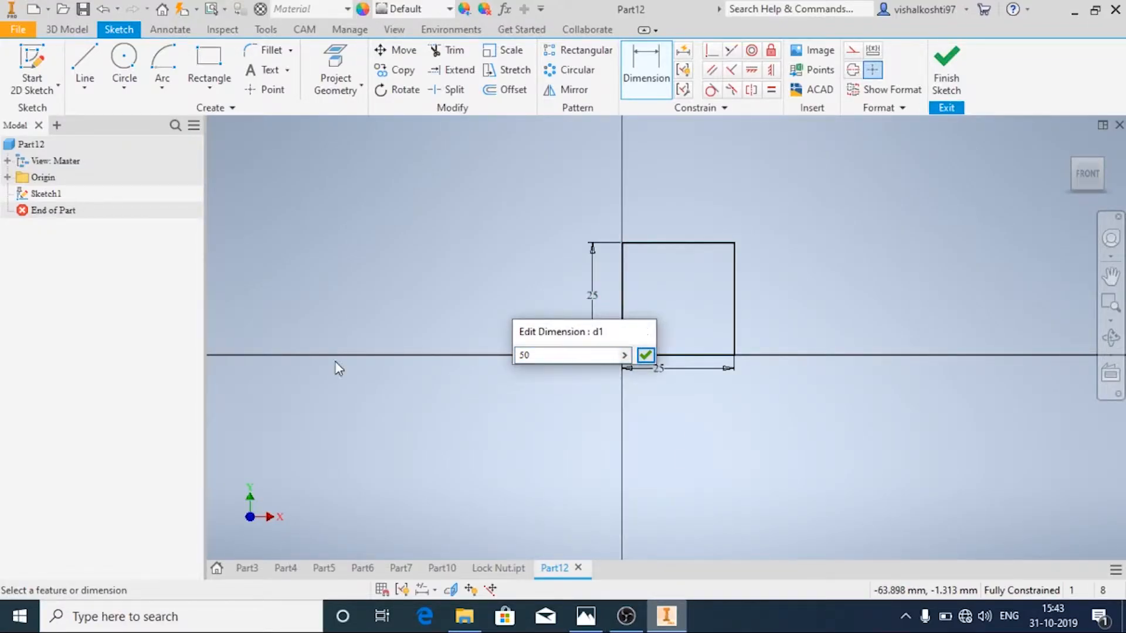
# Step: Apply the 50 mm side and extrude the square into an 8 mm thick plate
pyautogui.click(645, 354)
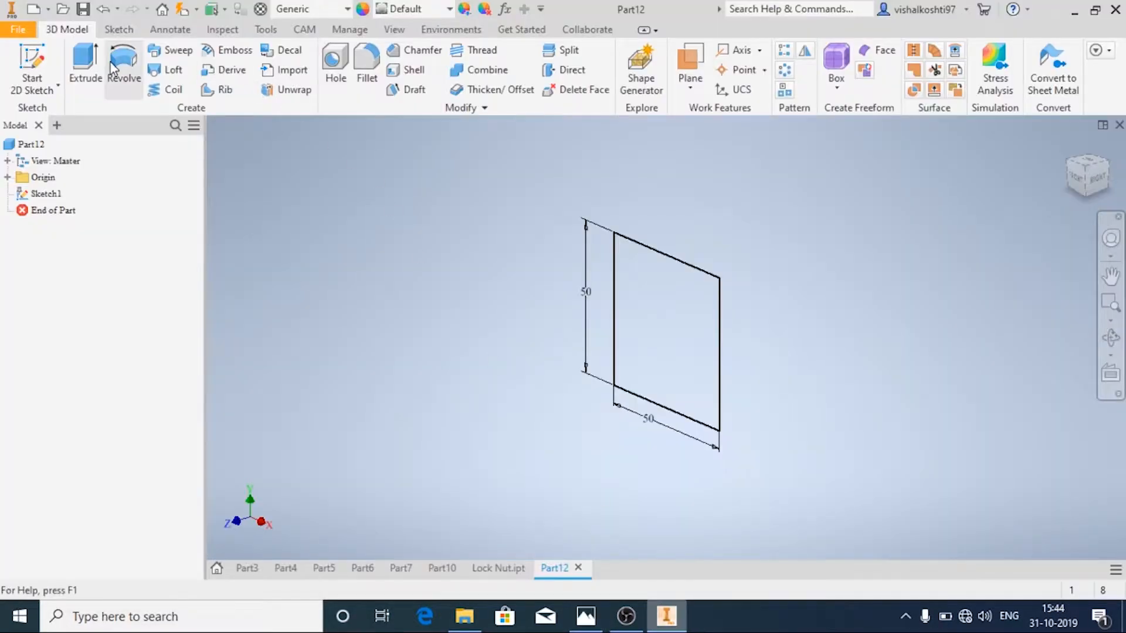
pyautogui.click(84, 65)
pyautogui.write('8')
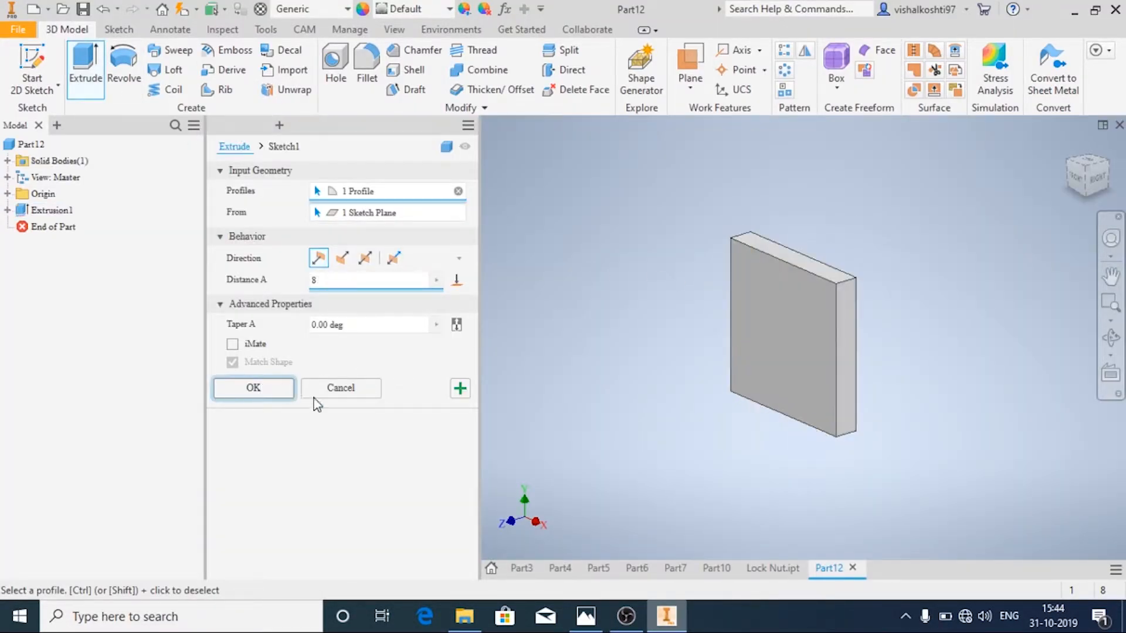
pyautogui.click(584, 616)
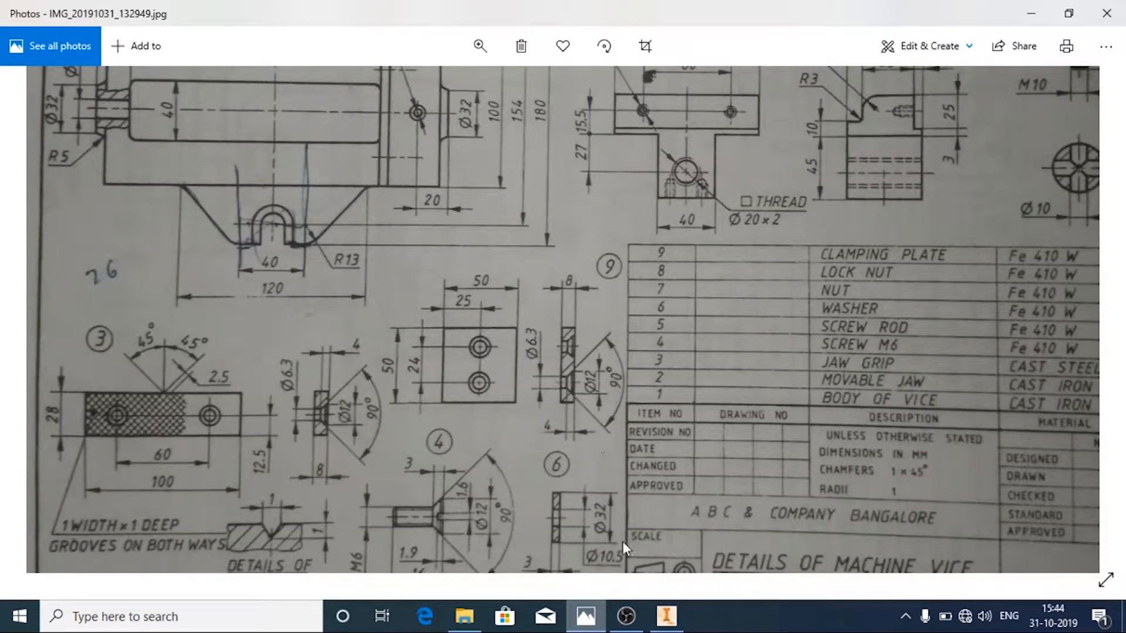
pyautogui.click(664, 616)
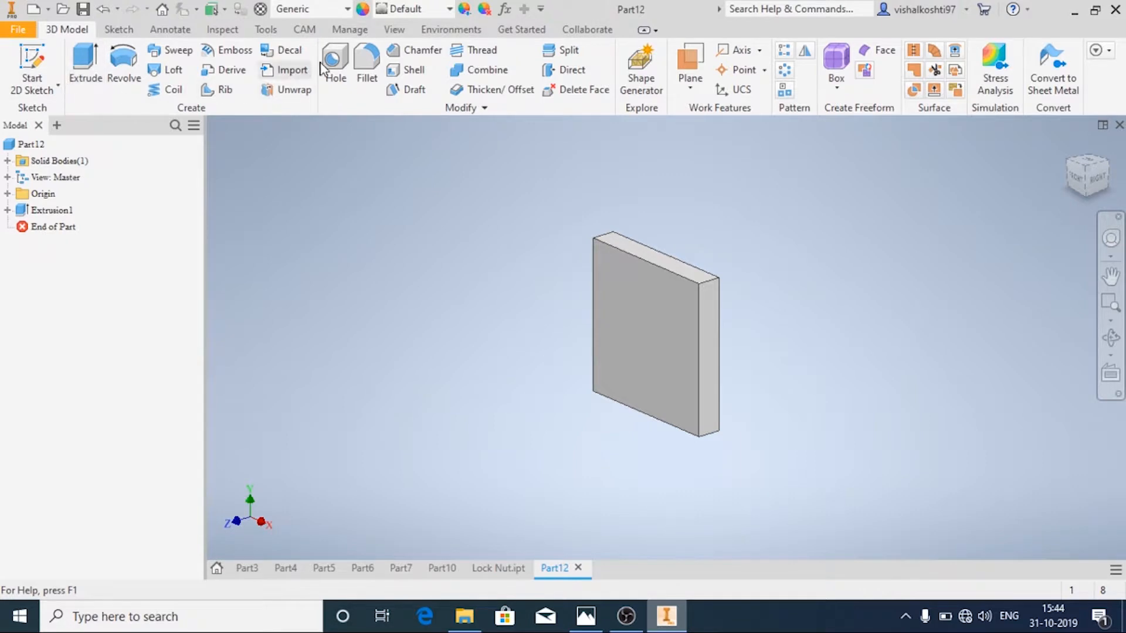
# Step: Start a countersunk Hole feature and place two hole centres on the front face
pyautogui.click(334, 65)
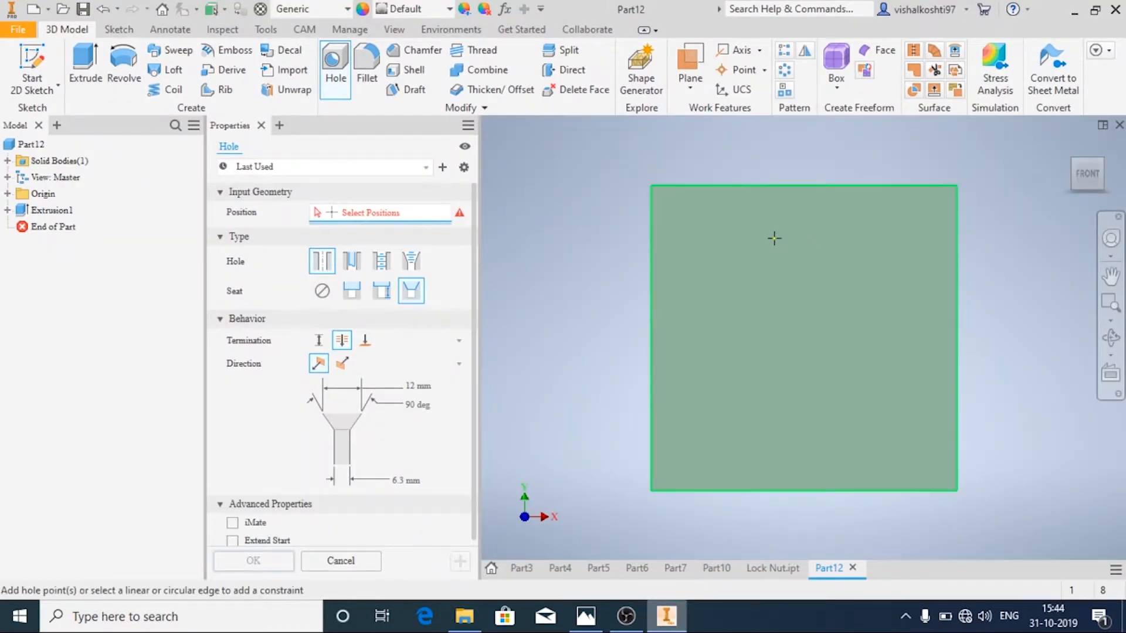
pyautogui.click(584, 615)
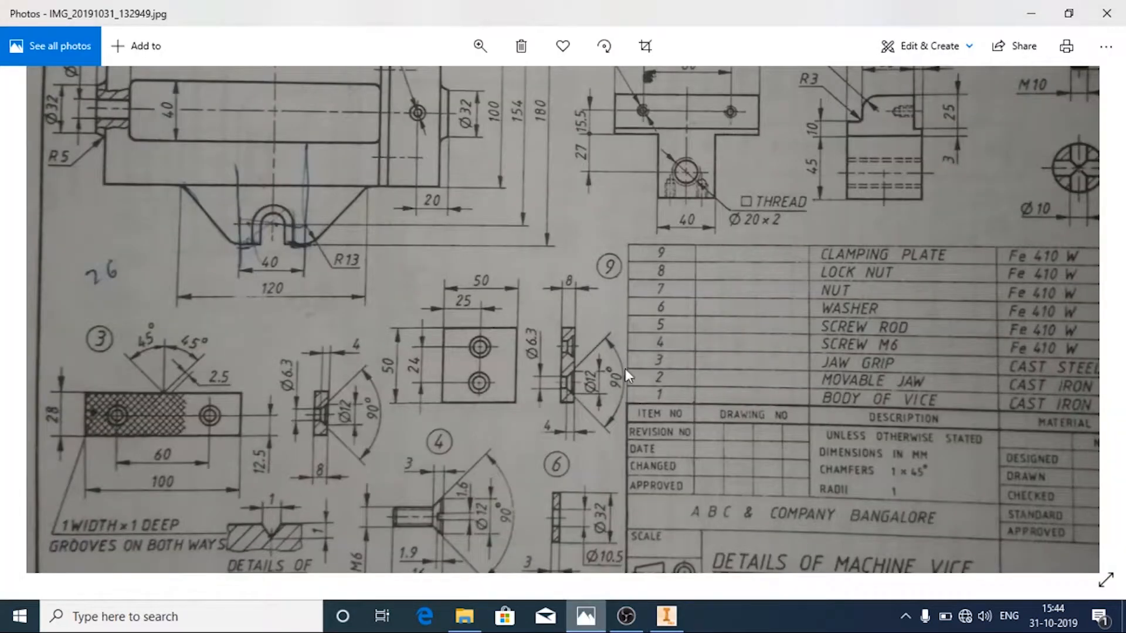
pyautogui.moveTo(542, 414)
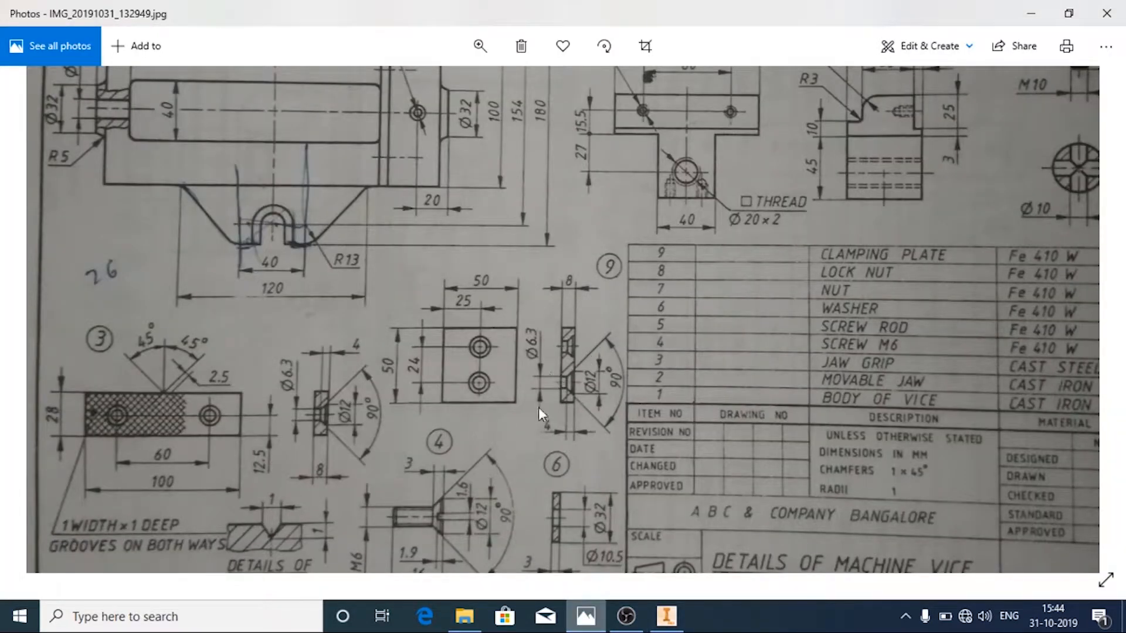
pyautogui.moveTo(601, 446)
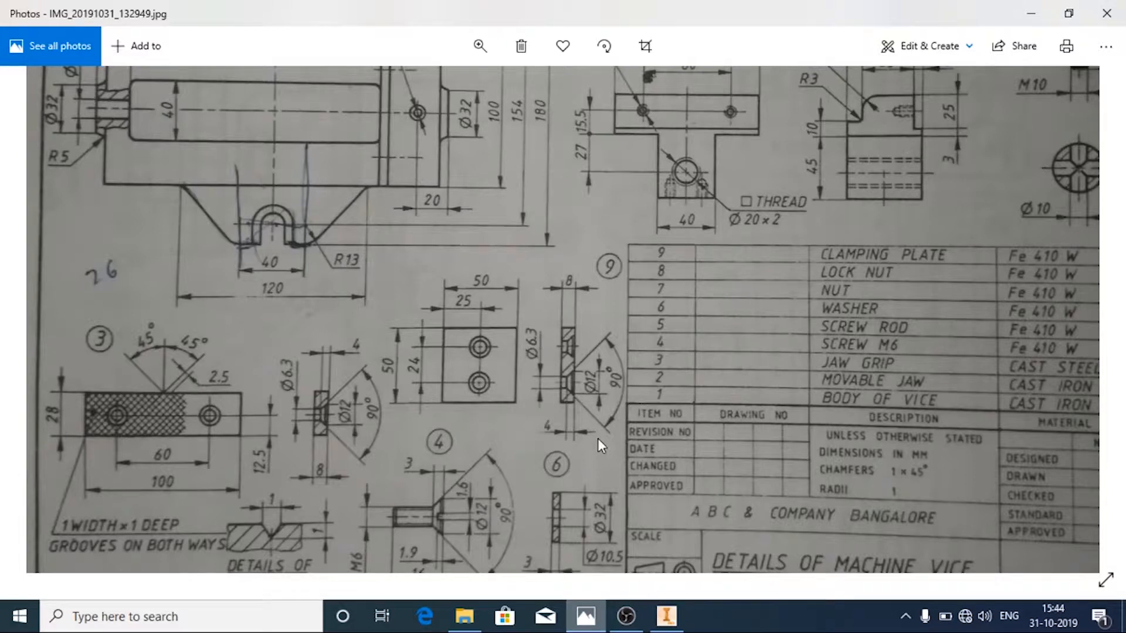
pyautogui.click(663, 616)
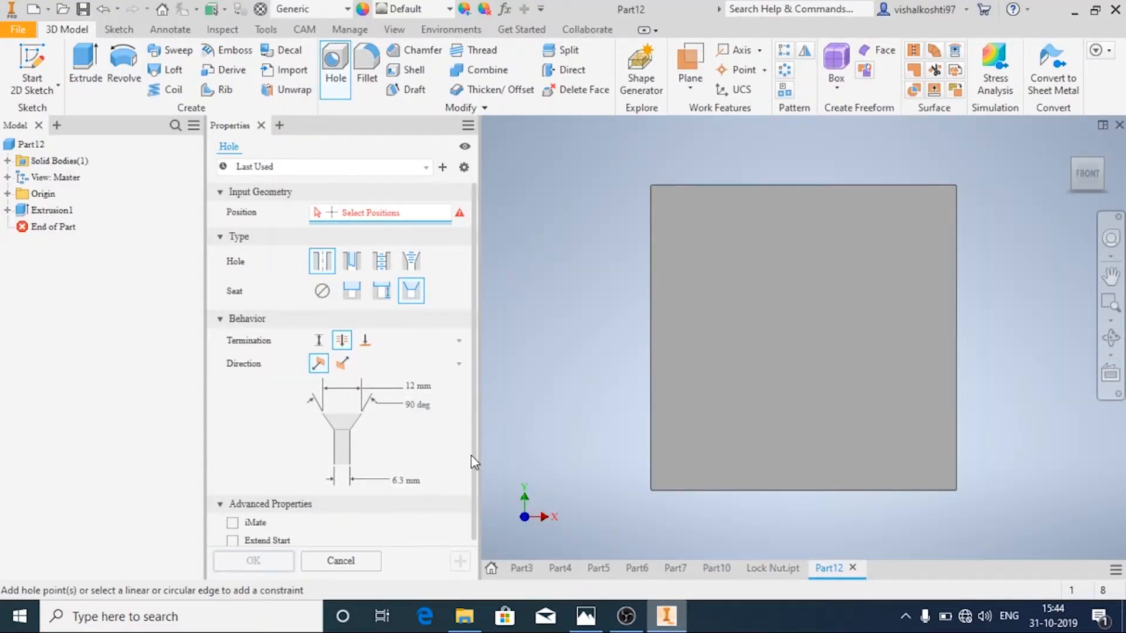
pyautogui.moveTo(630, 523)
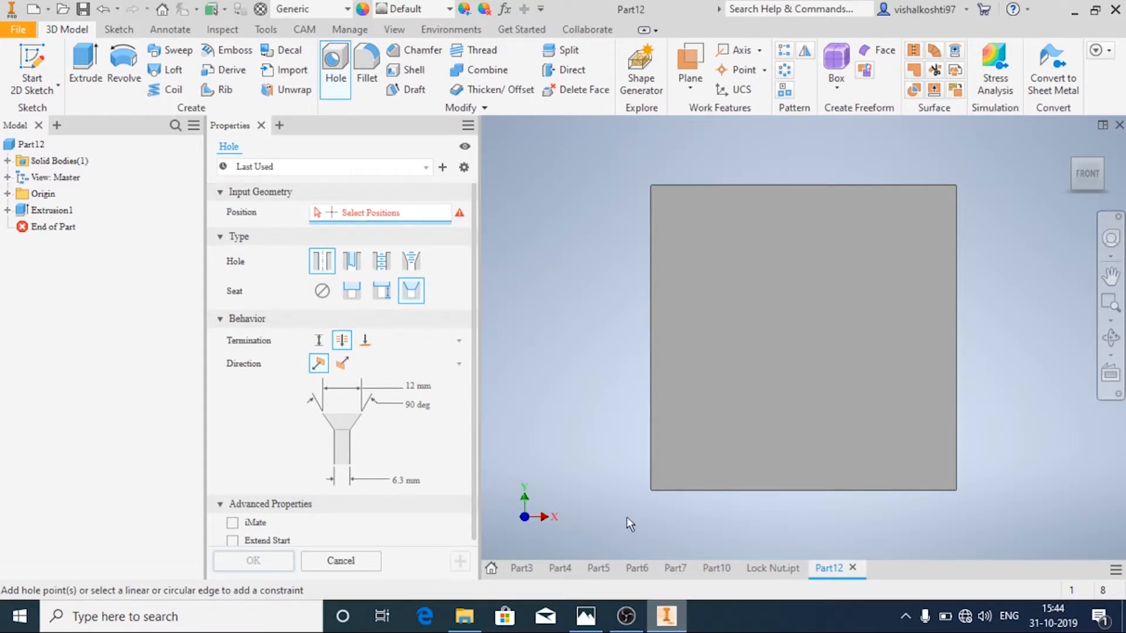
pyautogui.moveTo(803, 247)
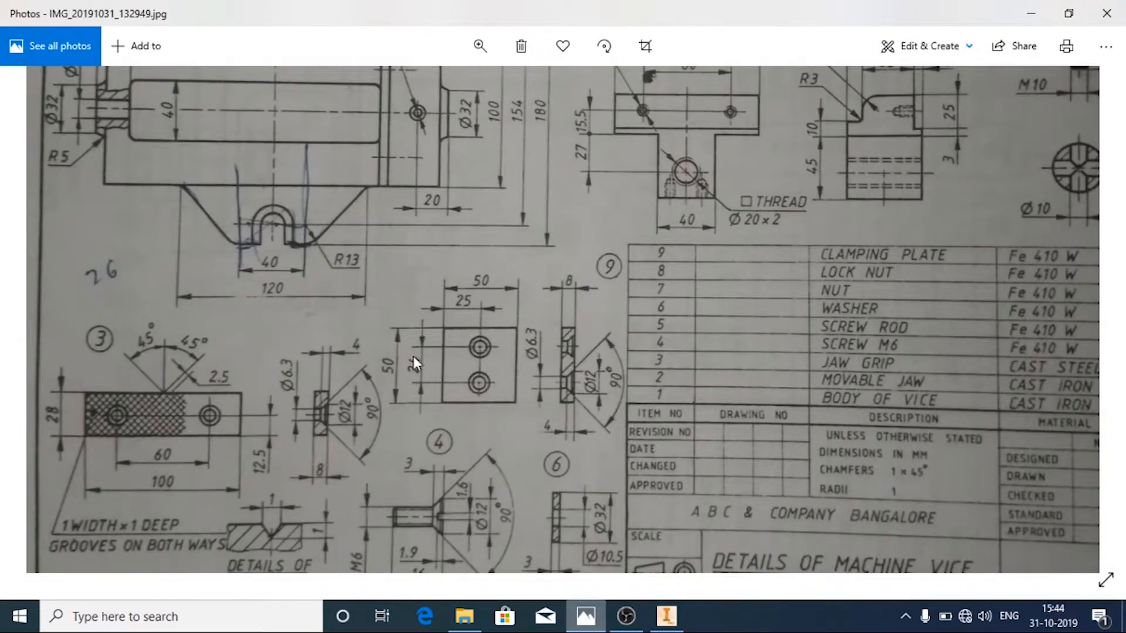
pyautogui.moveTo(460, 348)
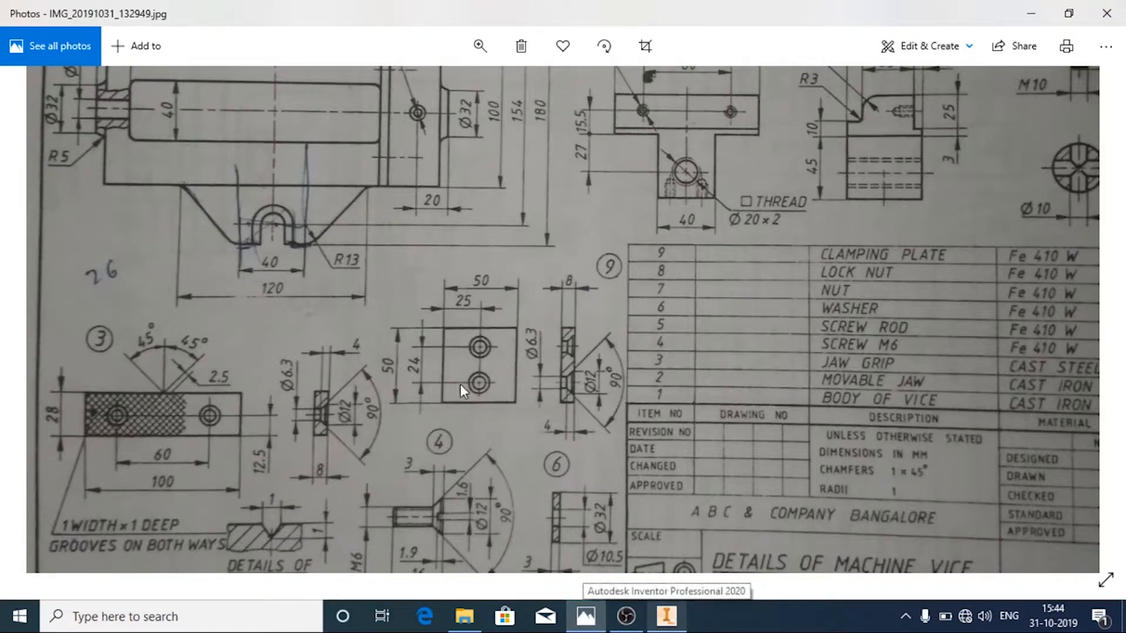
pyautogui.moveTo(627, 613)
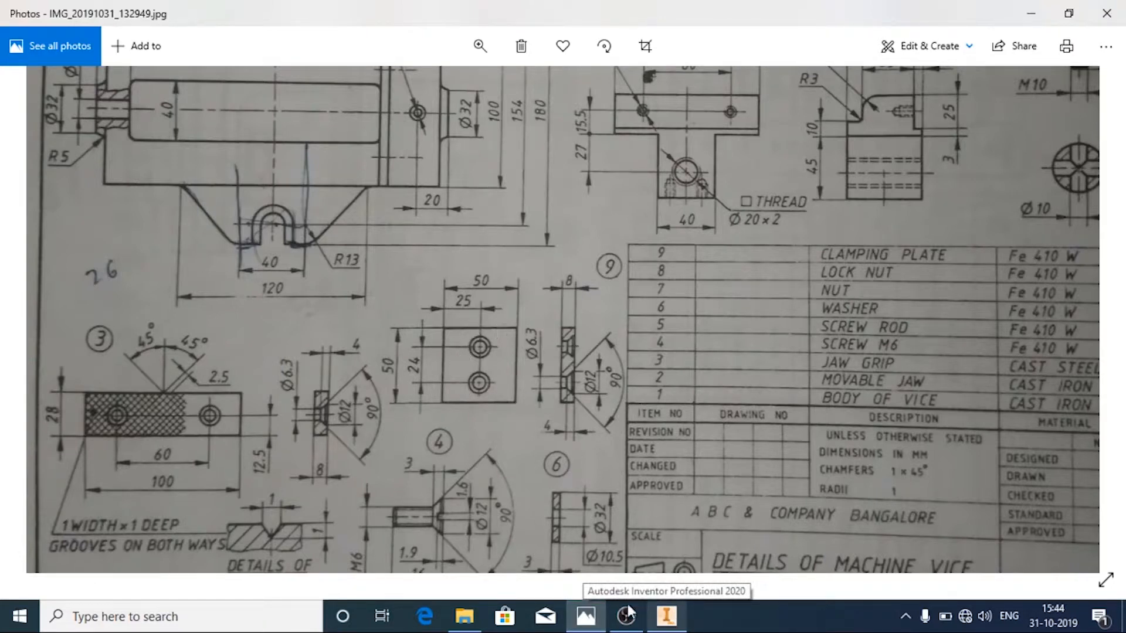
pyautogui.click(664, 616)
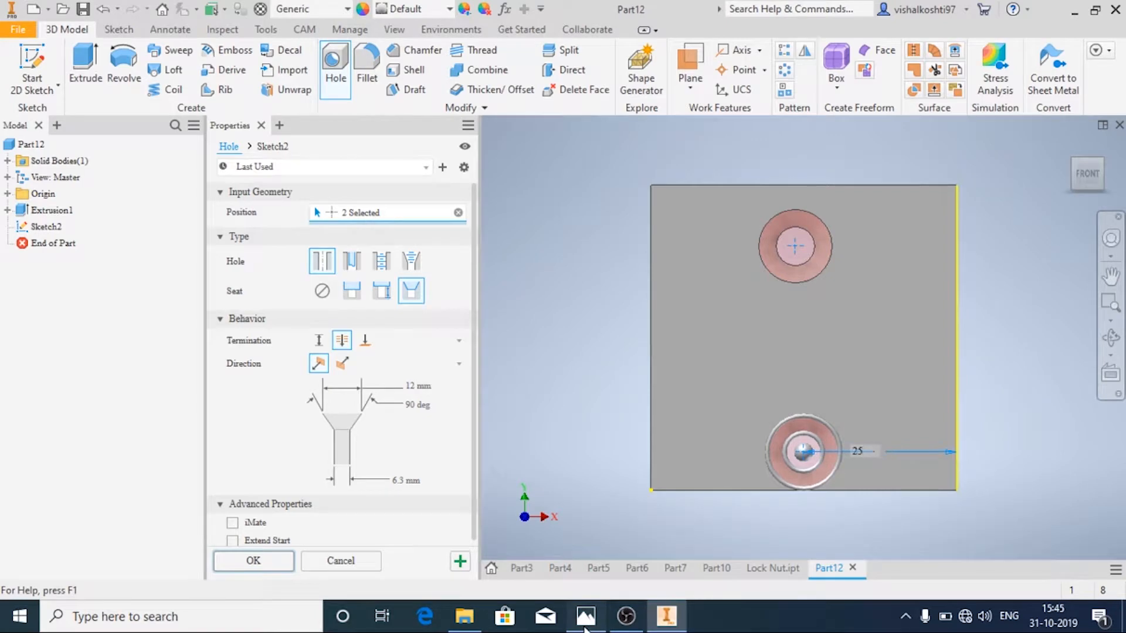
# Step: Position the hole centres at 13 mm and confirm the through countersunk holes
pyautogui.click(586, 616)
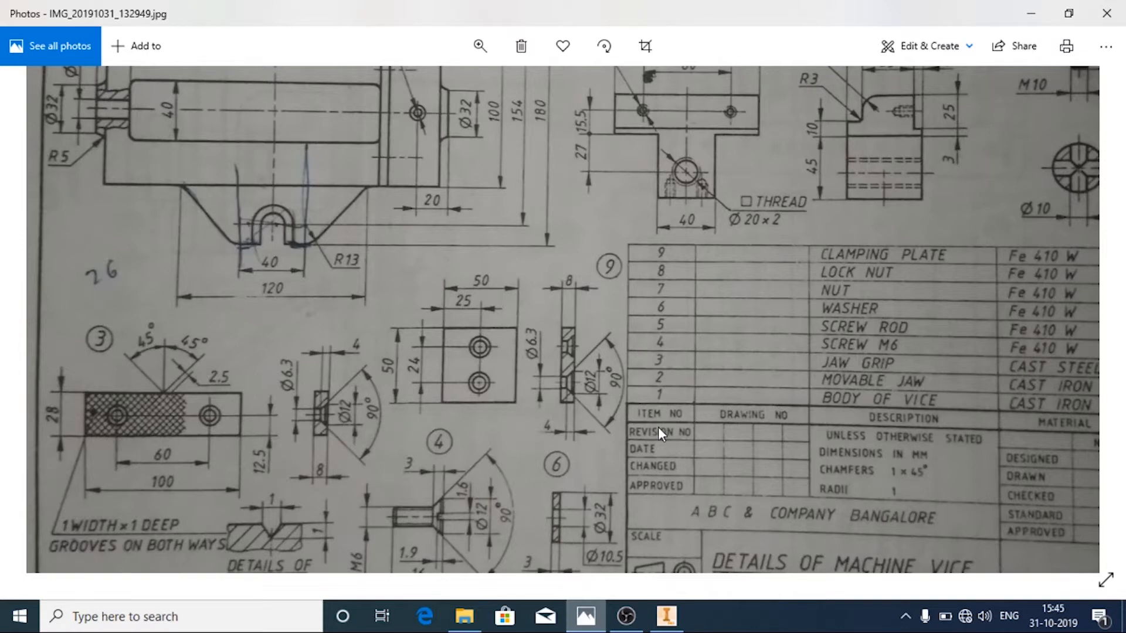
pyautogui.click(664, 615)
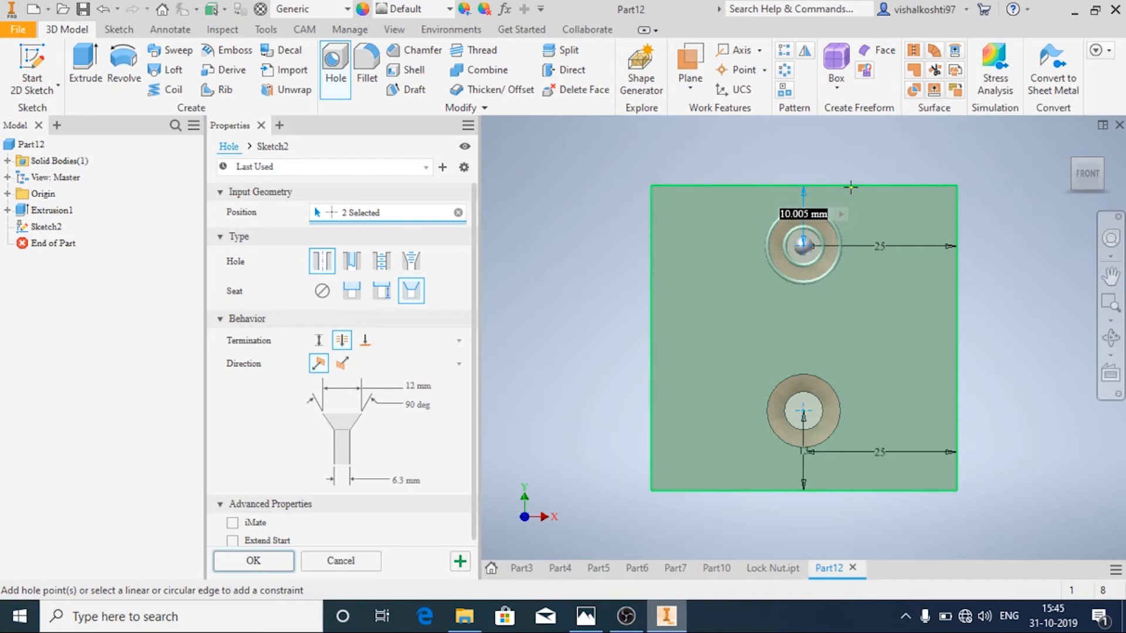
pyautogui.write('13')
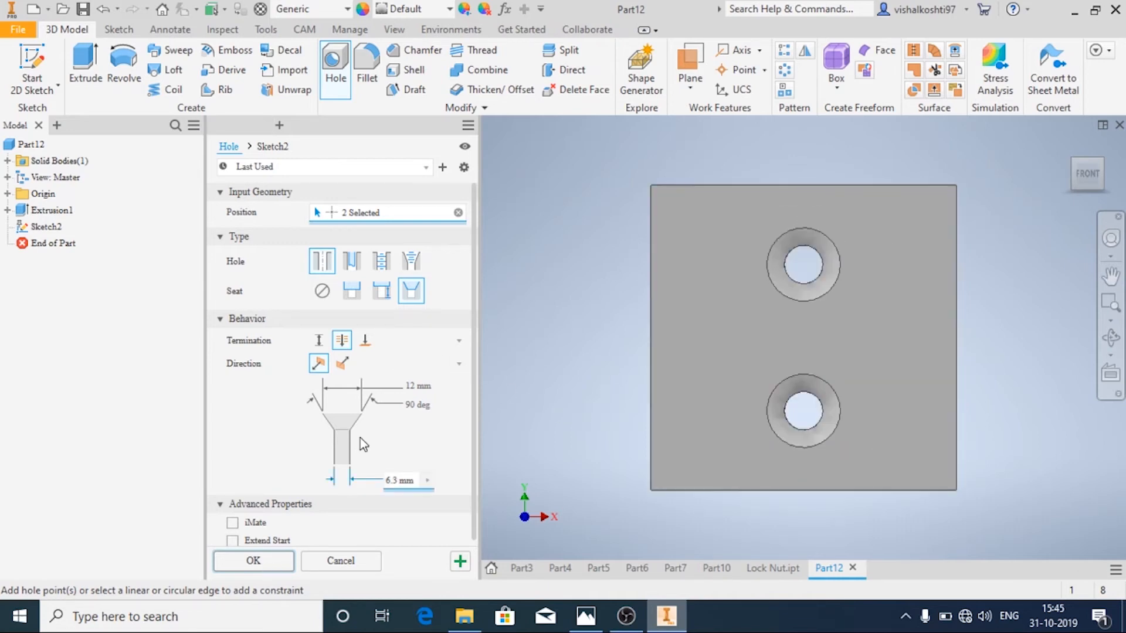
pyautogui.click(254, 561)
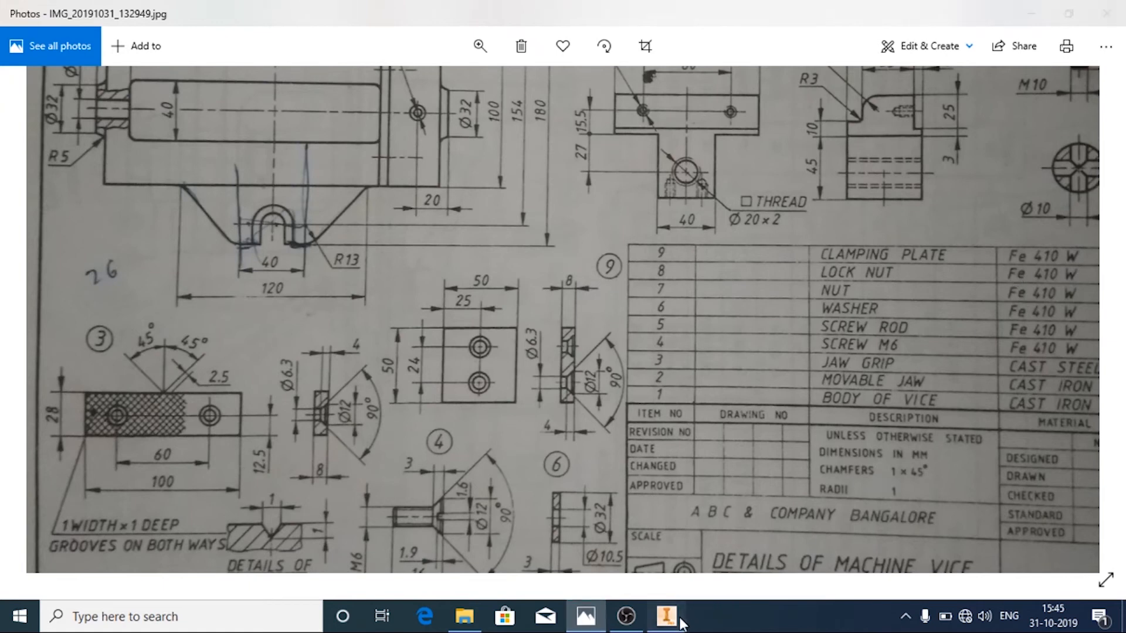
# Step: Search the material library for 'FE' to find an Fe steel
pyautogui.click(664, 615)
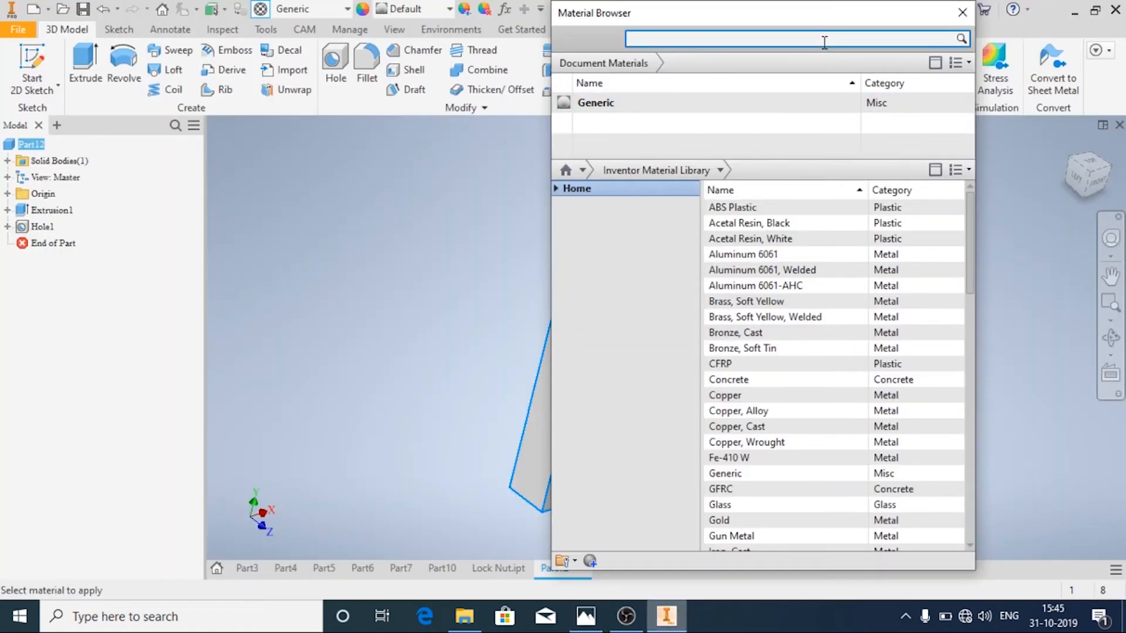
pyautogui.write('FE')
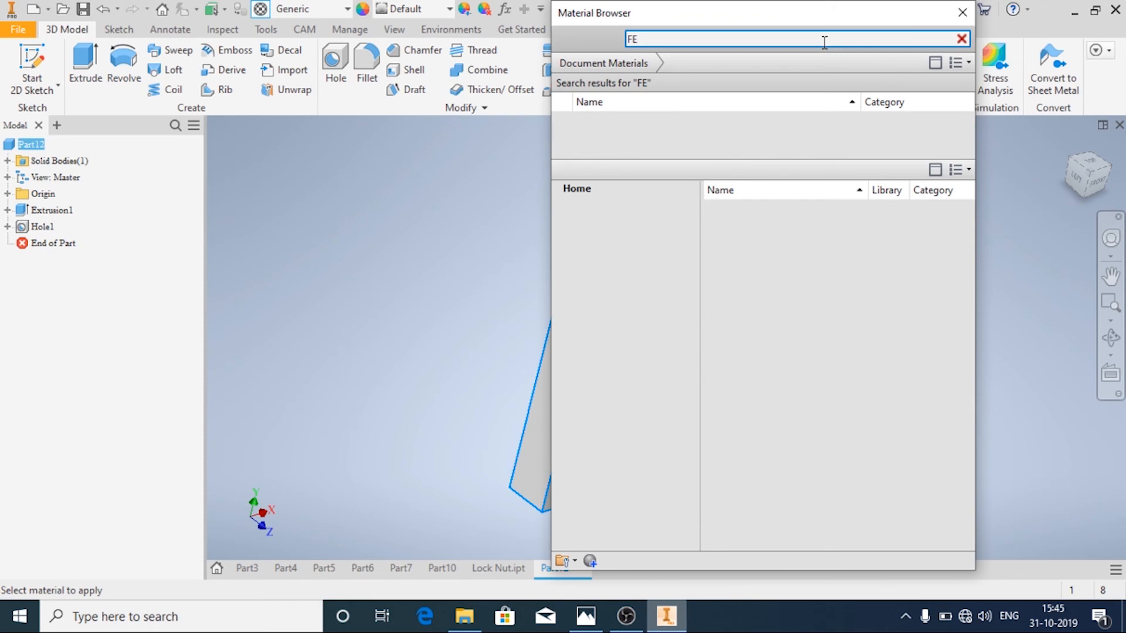